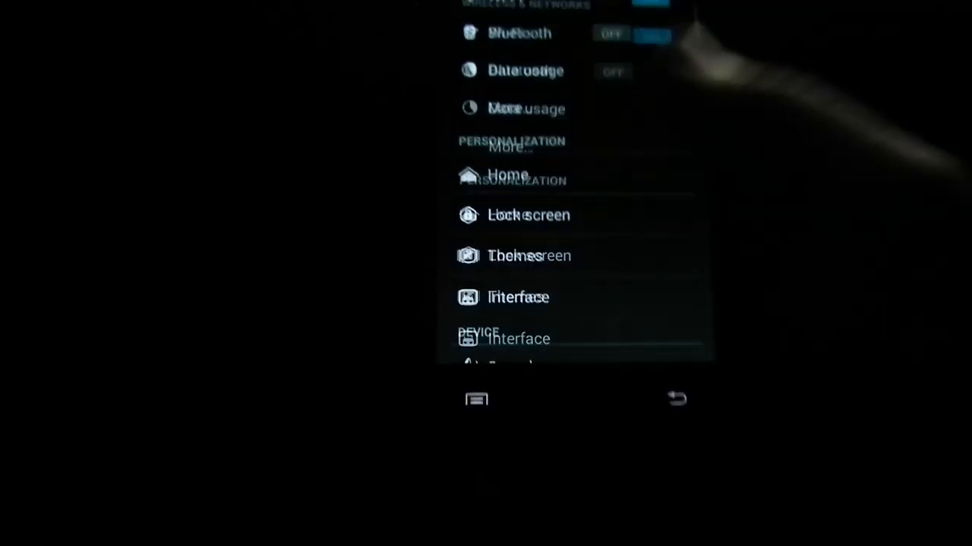
Scroll through the About phone build details down to model number GT-I9100
scroll(down, 3)
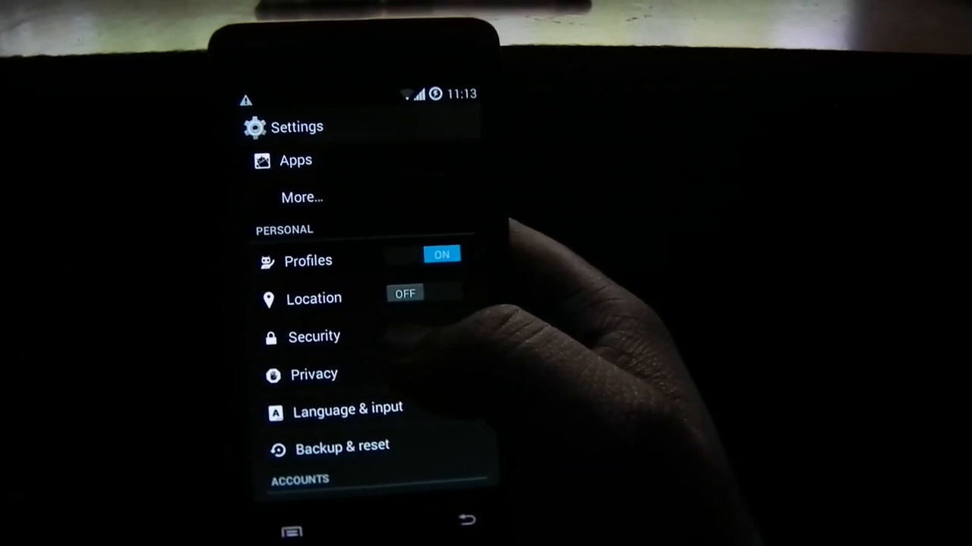
scroll(down, 3)
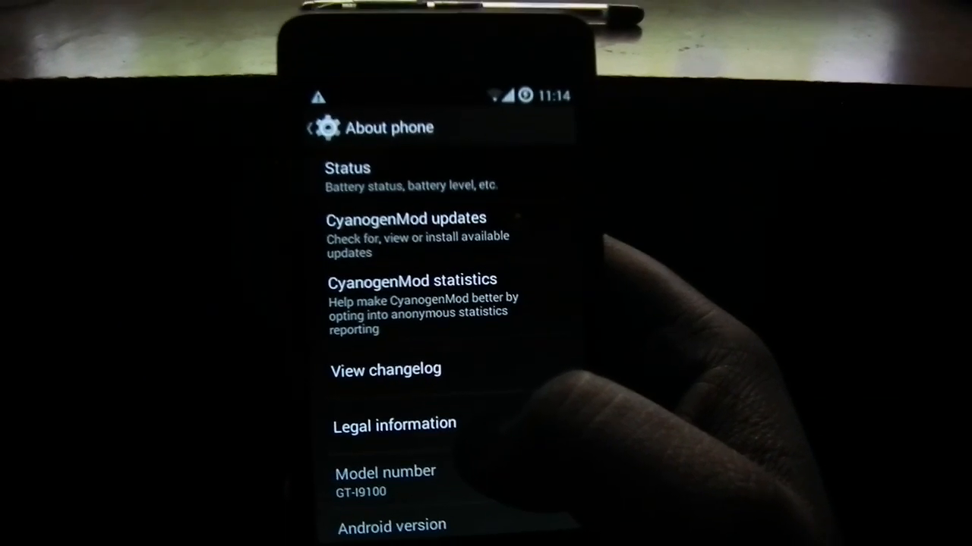
scroll(down, 3)
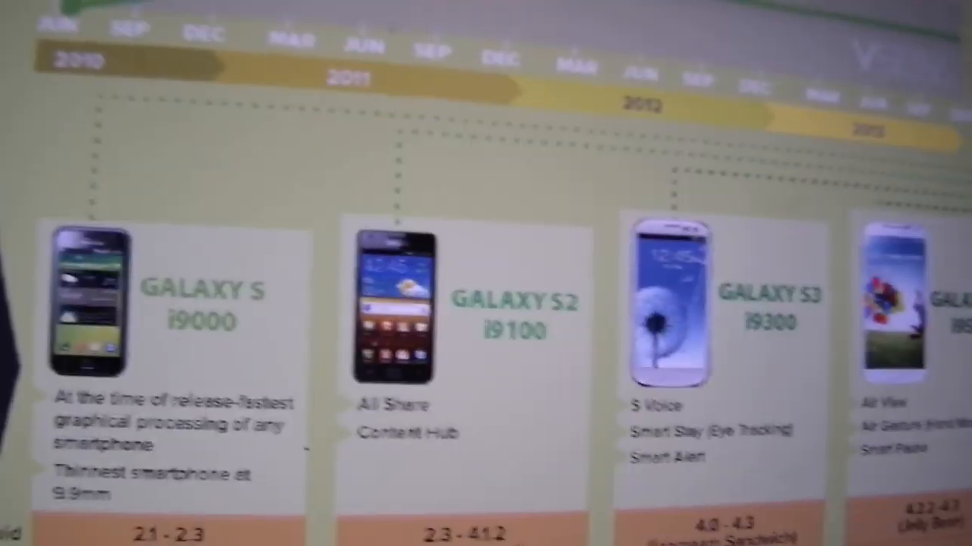
scroll(down, 3)
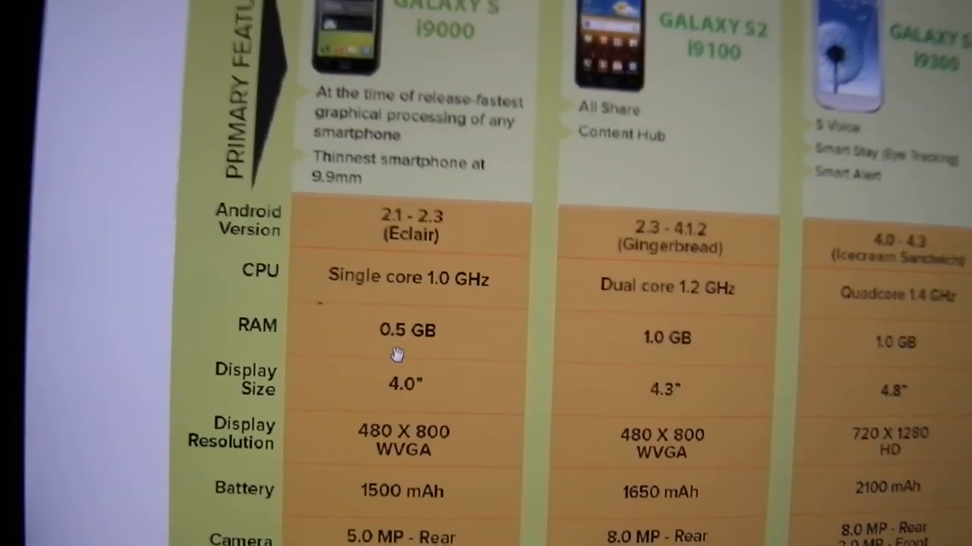
scroll(down, 3)
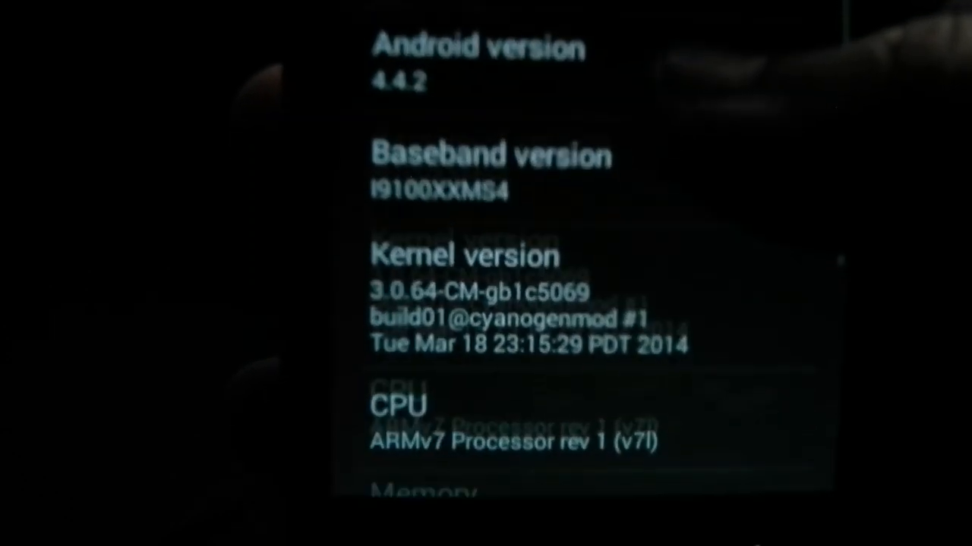
Go to Settings > Battery and open the detailed battery history graph
scroll(down, 3)
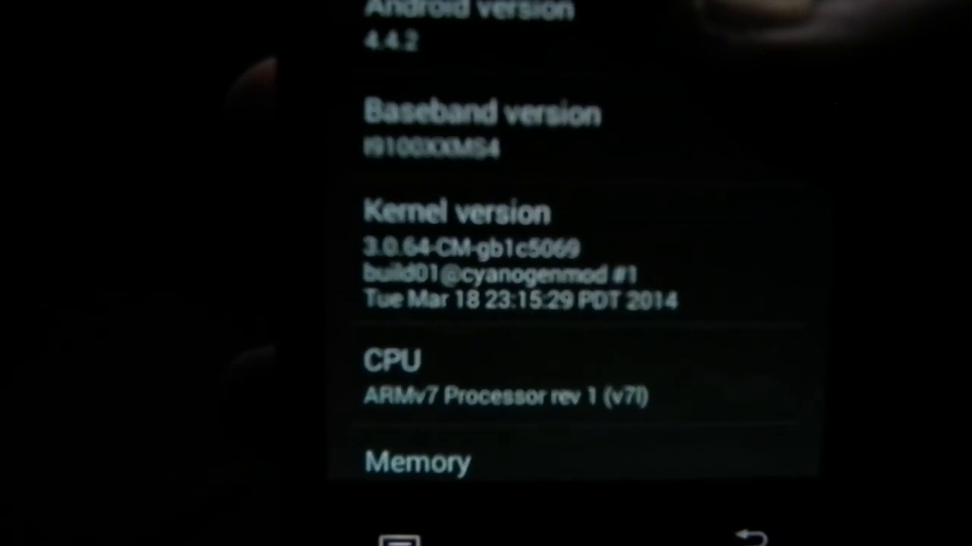
scroll(down, 3)
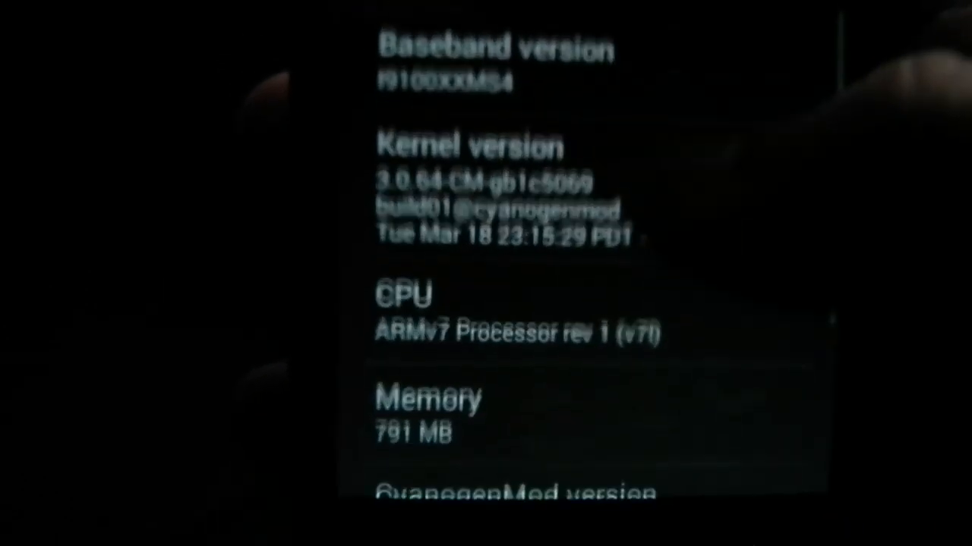
scroll(down, 3)
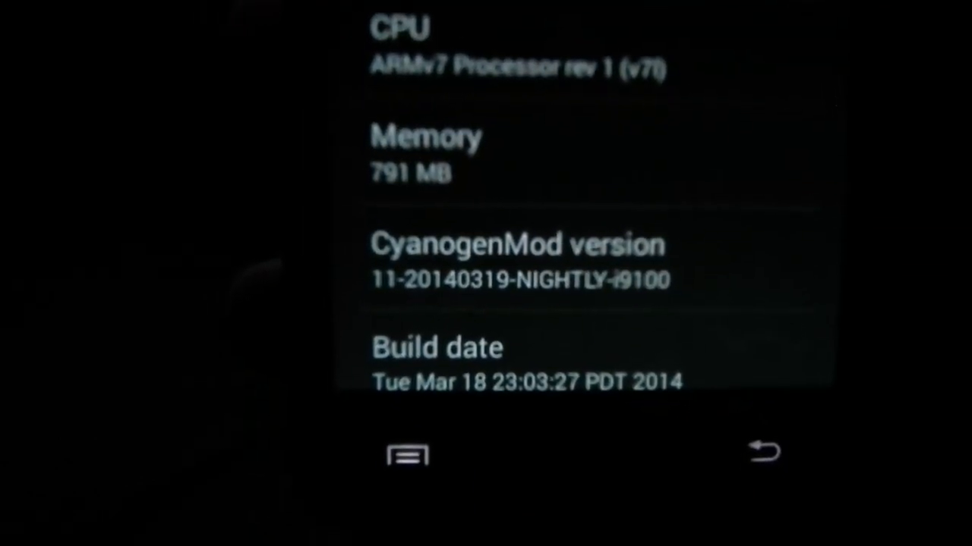
scroll(down, 3)
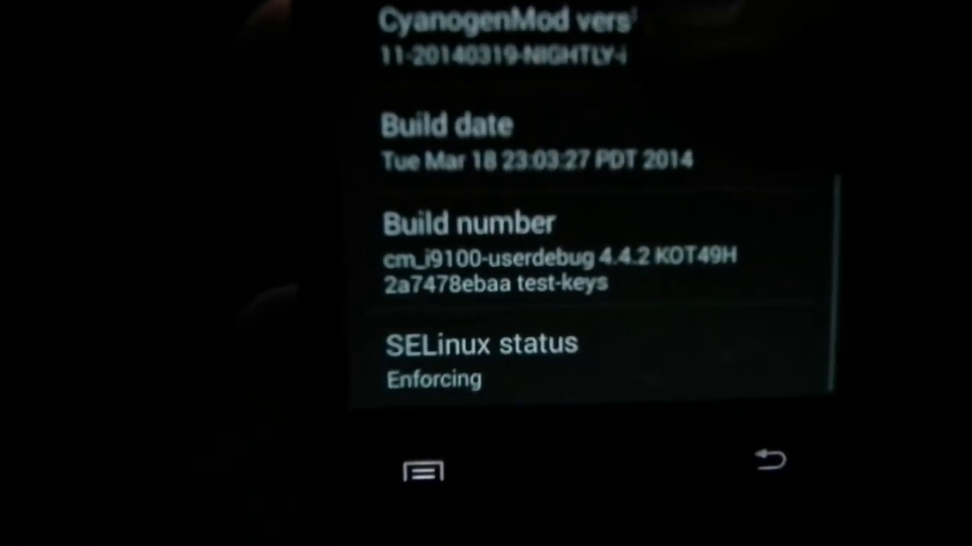
scroll(up, 3)
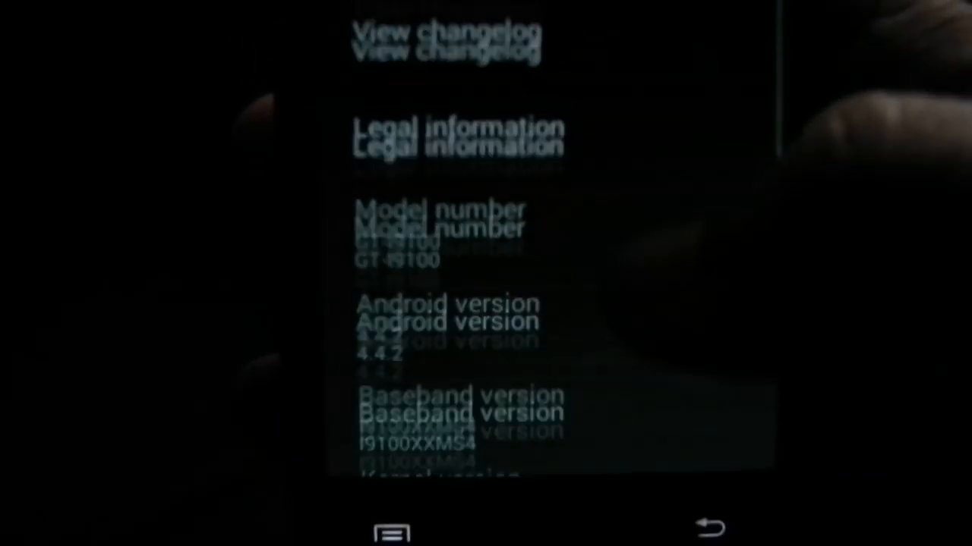
click(711, 526)
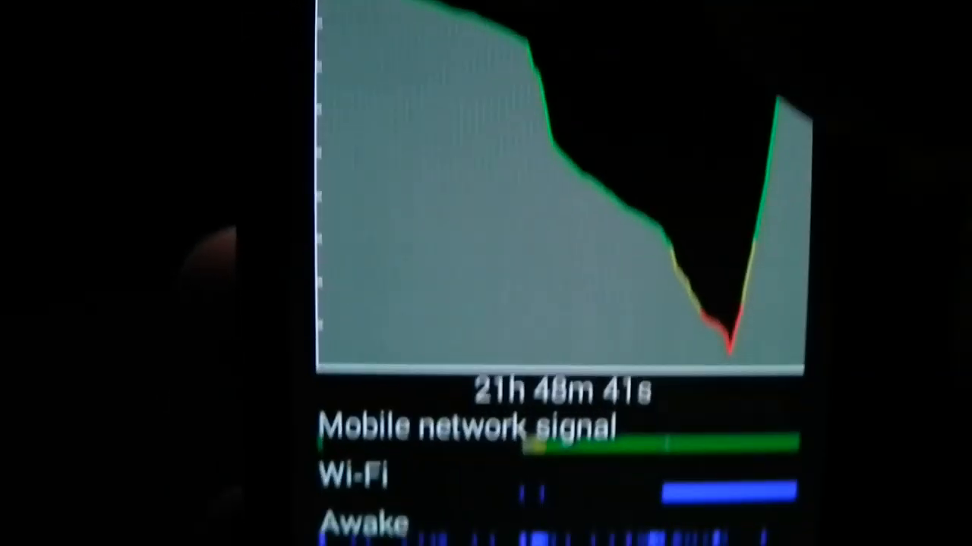
Scroll the history view to the signal, Wi-Fi, awake, screen-on and charging timelines
scroll(down, 3)
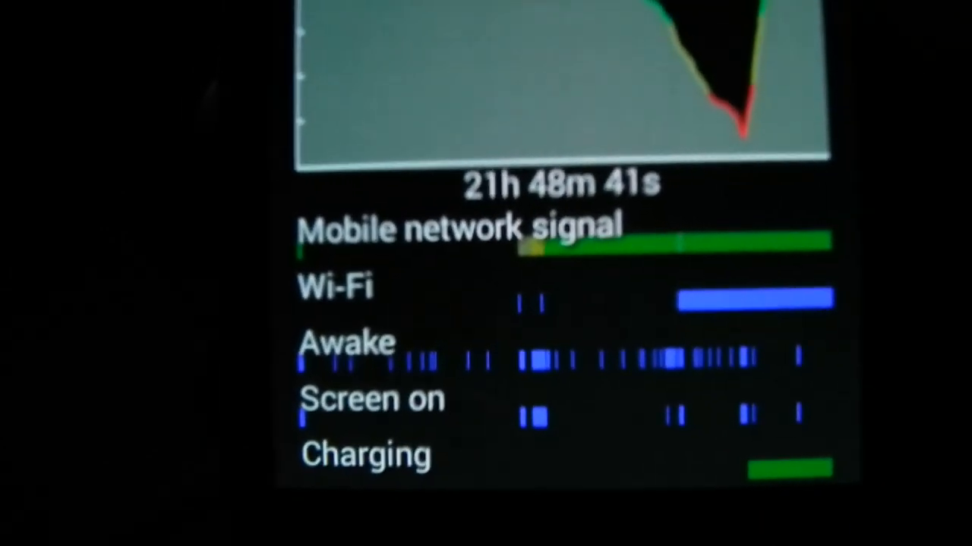
scroll(down, 3)
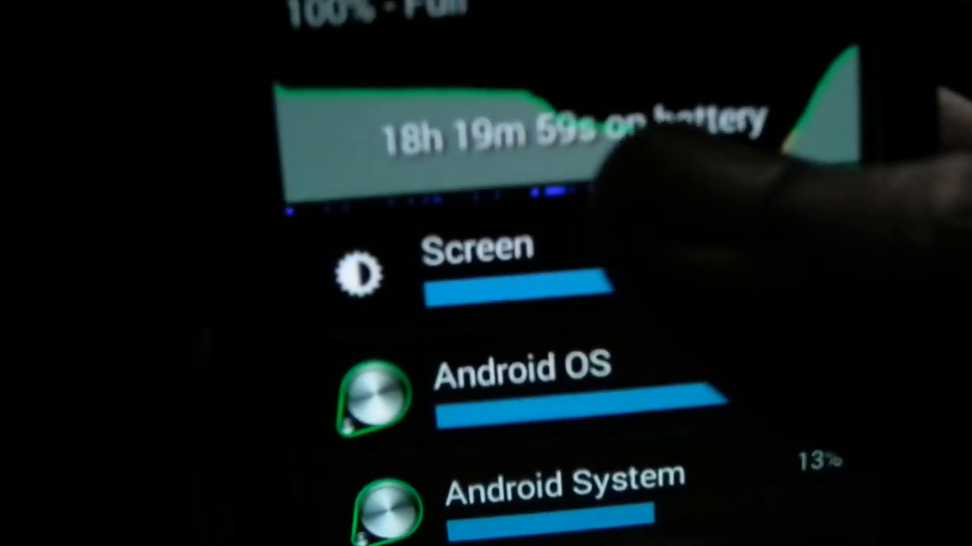
View the Screen battery use details: 25% of battery, 1h 29m 39s on time
click(478, 274)
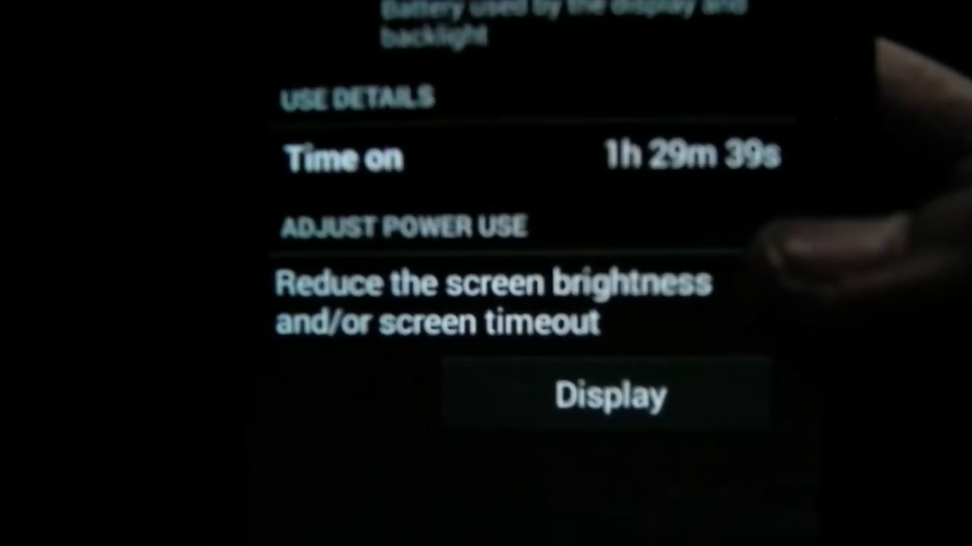
scroll(up, 3)
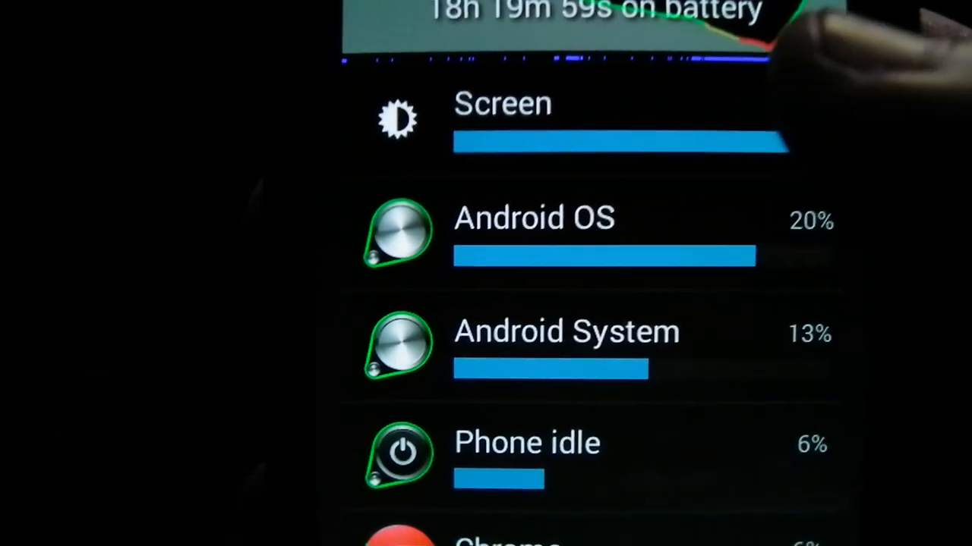
scroll(down, 3)
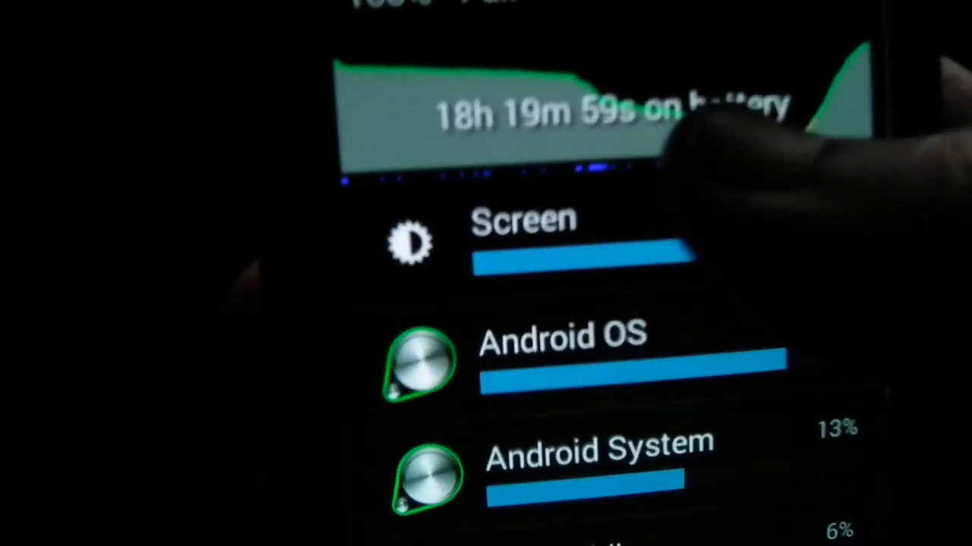
click(523, 221)
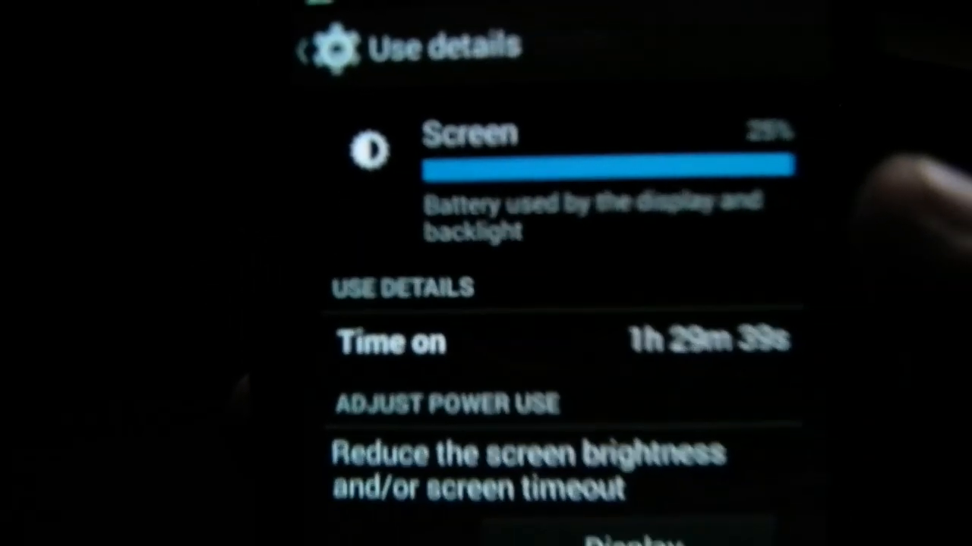
scroll(up, 3)
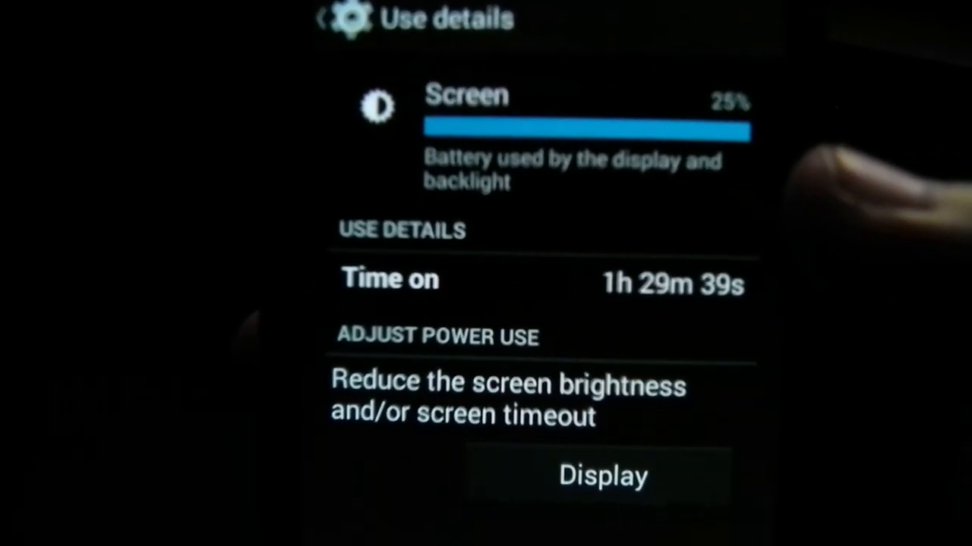